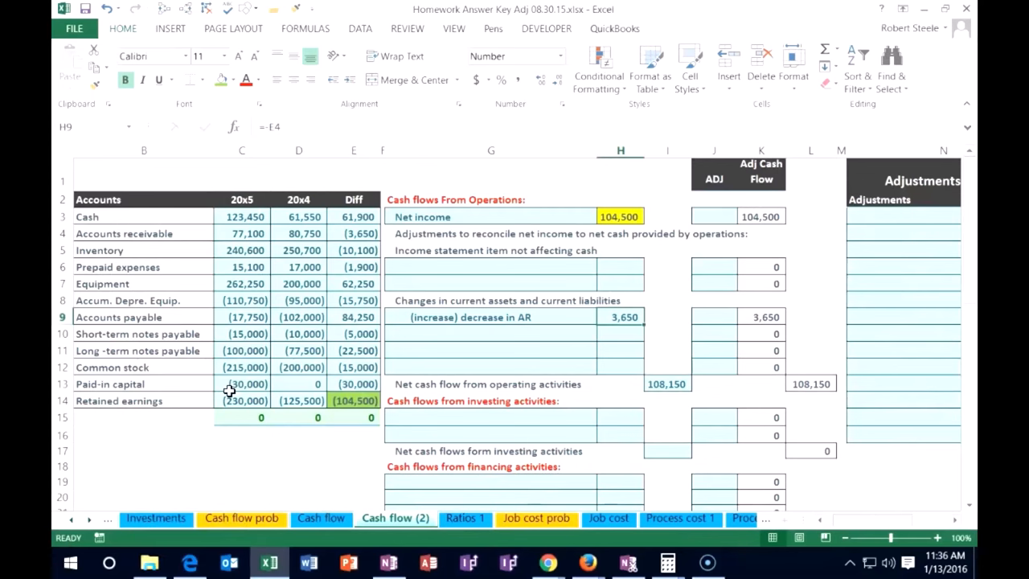
mouse_move(515, 289)
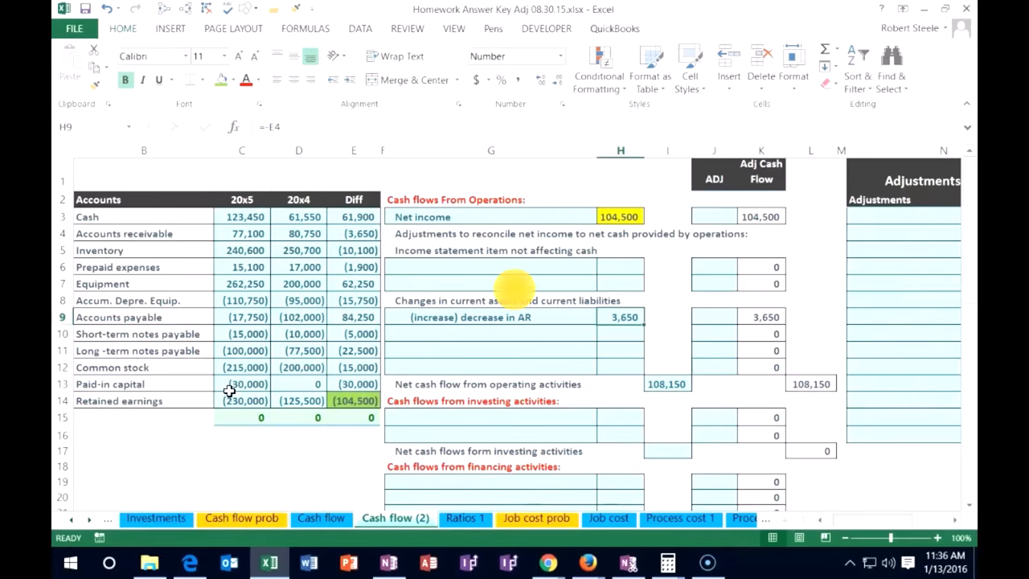
mouse_move(514, 290)
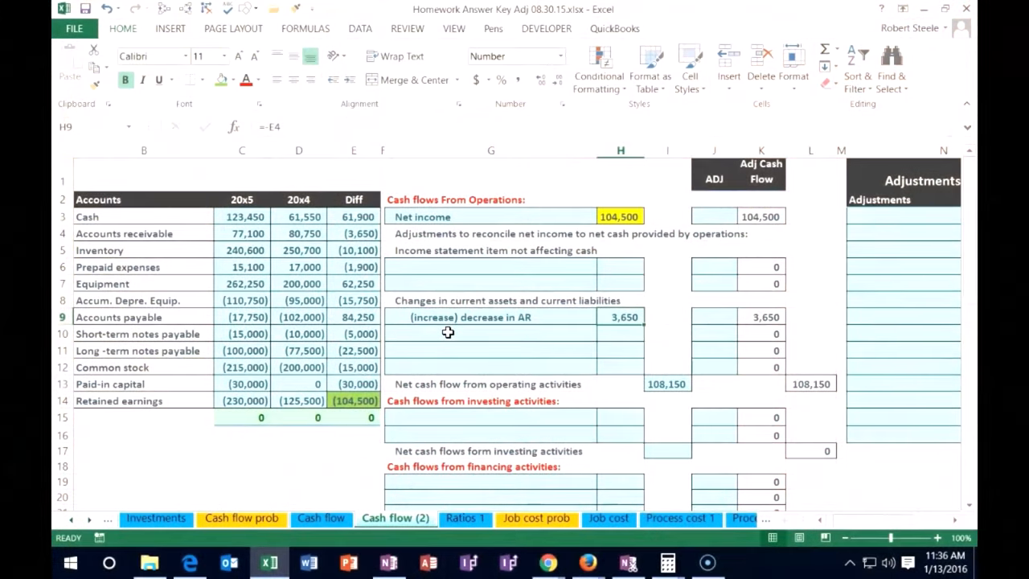
mouse_move(515, 289)
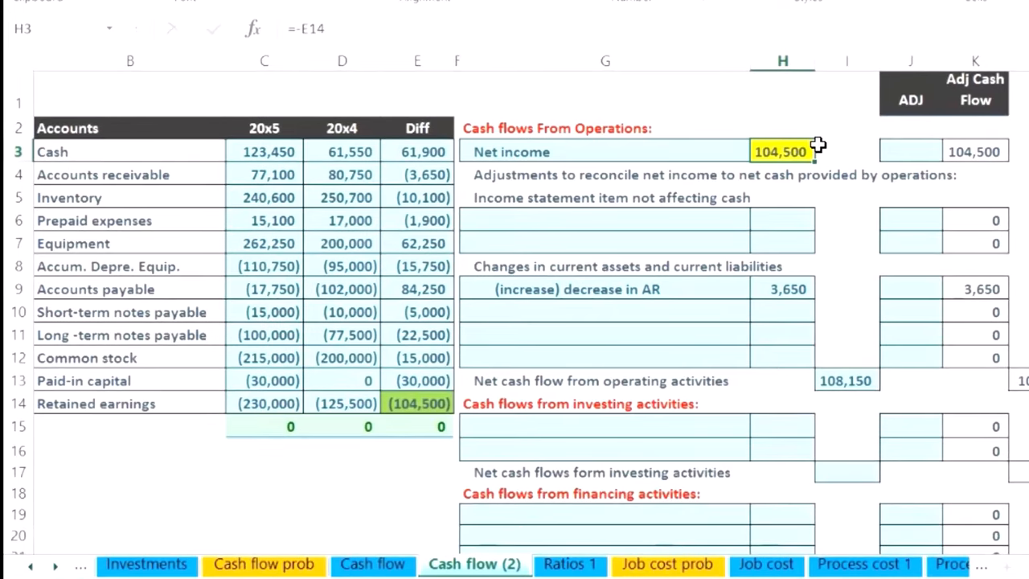
Step: Add '(increase) decrease in Inventory' in G10 with =-E5 in H10, giving 10,100
scroll(right, 3)
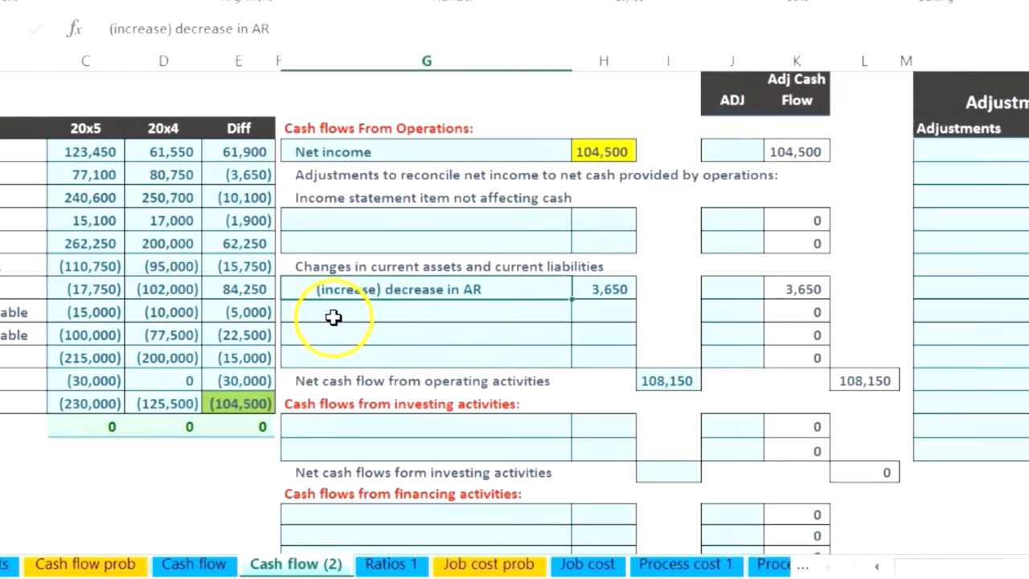
mouse_move(340, 311)
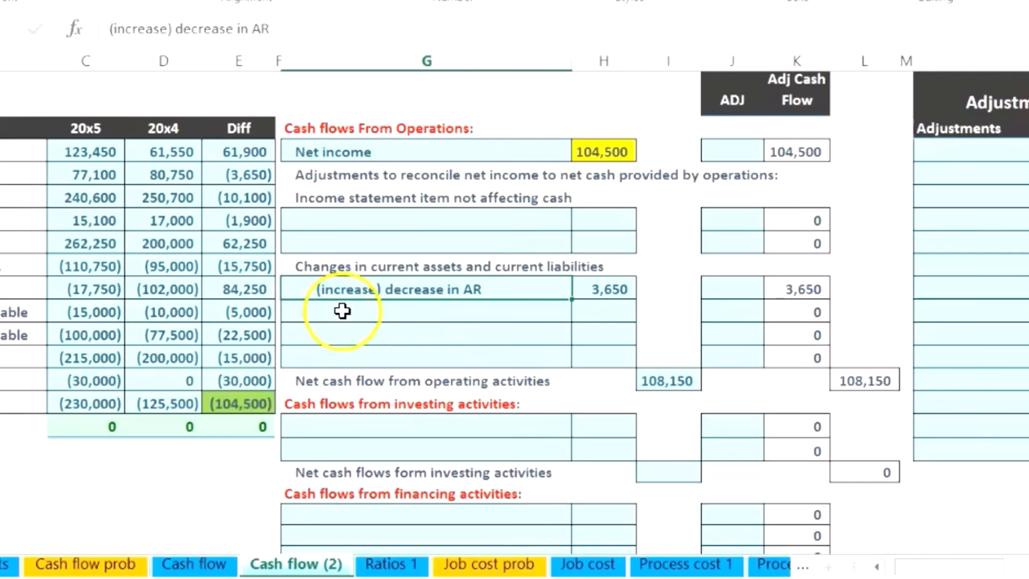
mouse_move(383, 302)
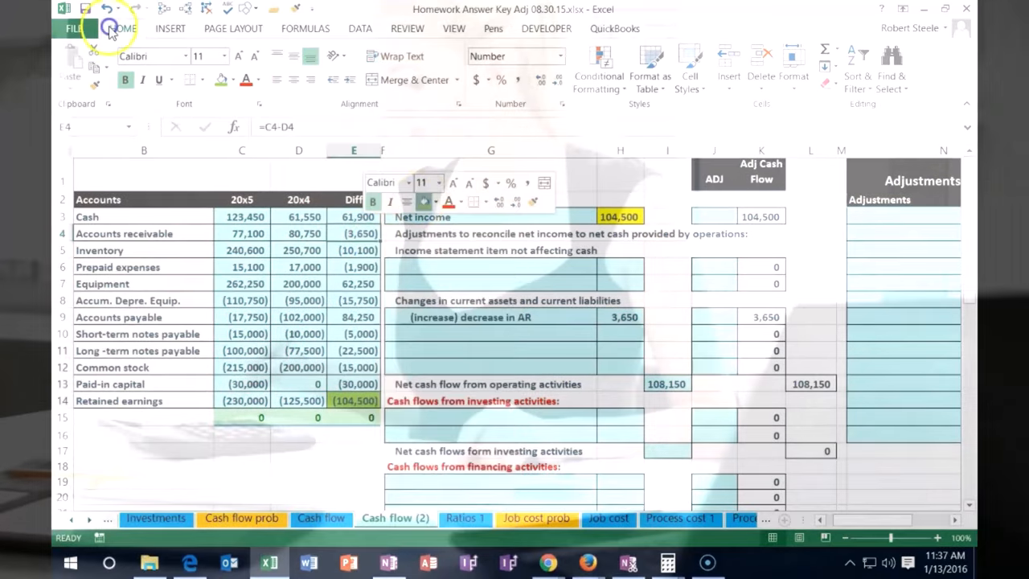
click(167, 250)
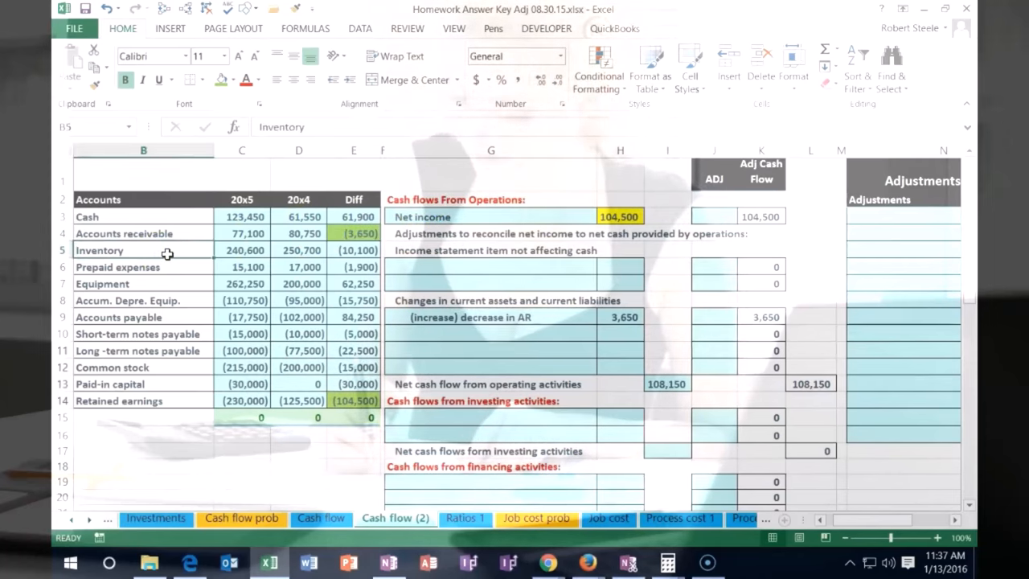
click(490, 332)
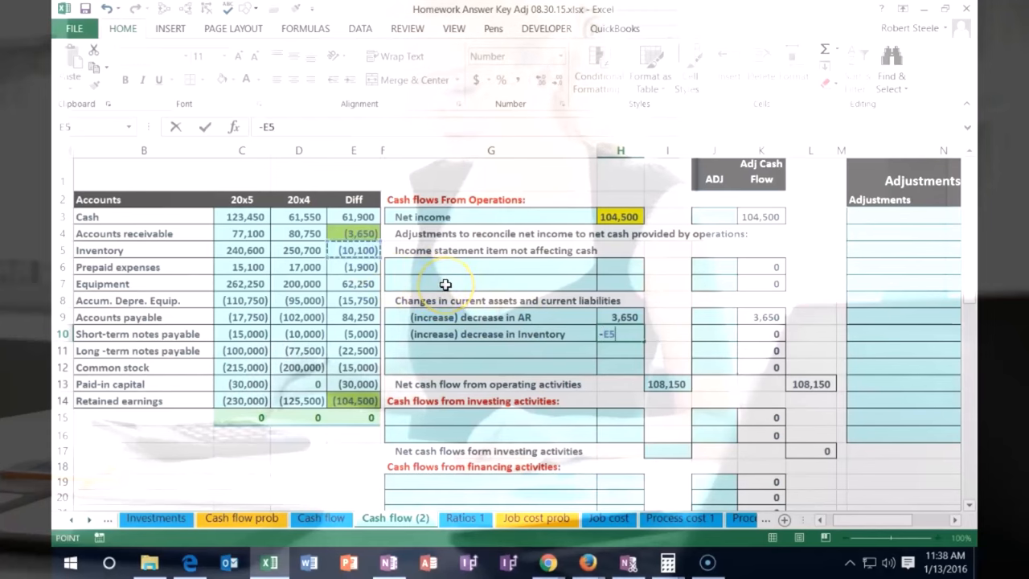
key(Return)
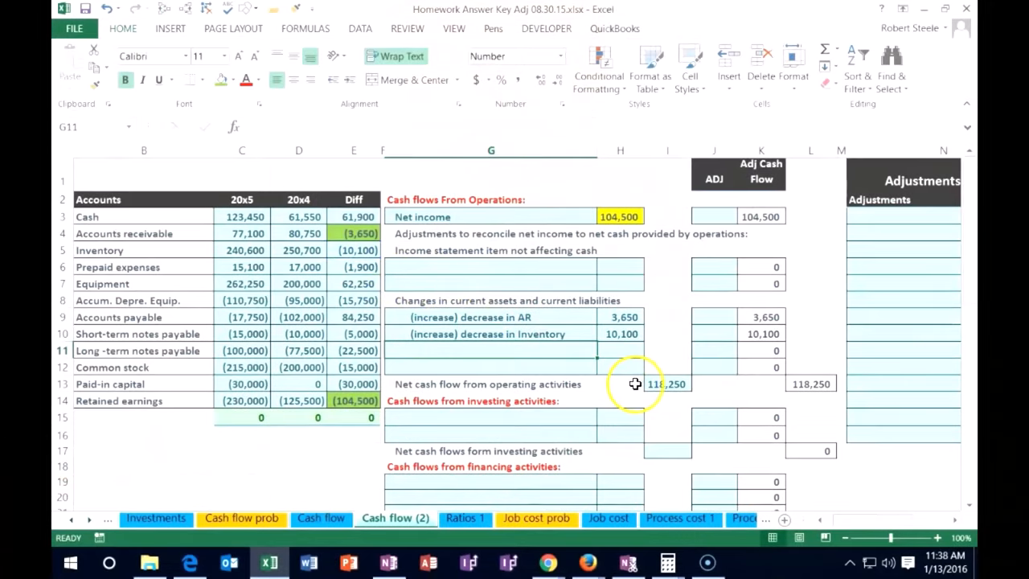
mouse_move(335, 271)
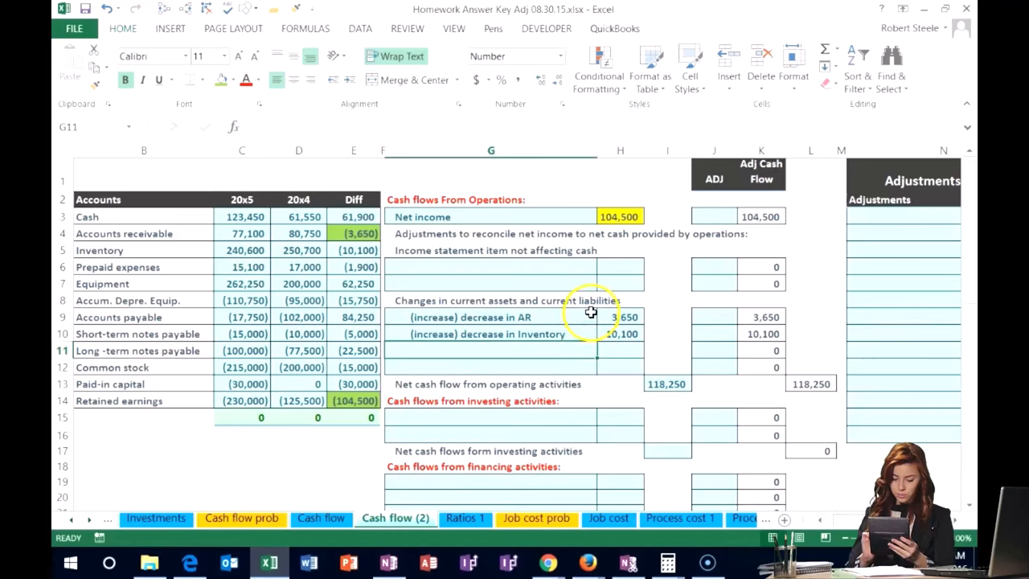
mouse_move(426, 280)
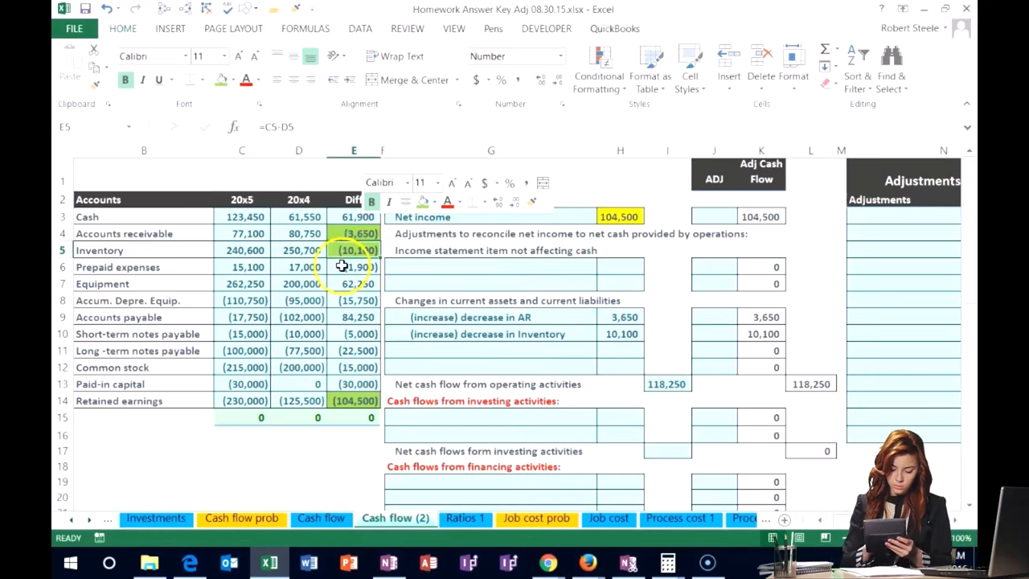
mouse_move(208, 276)
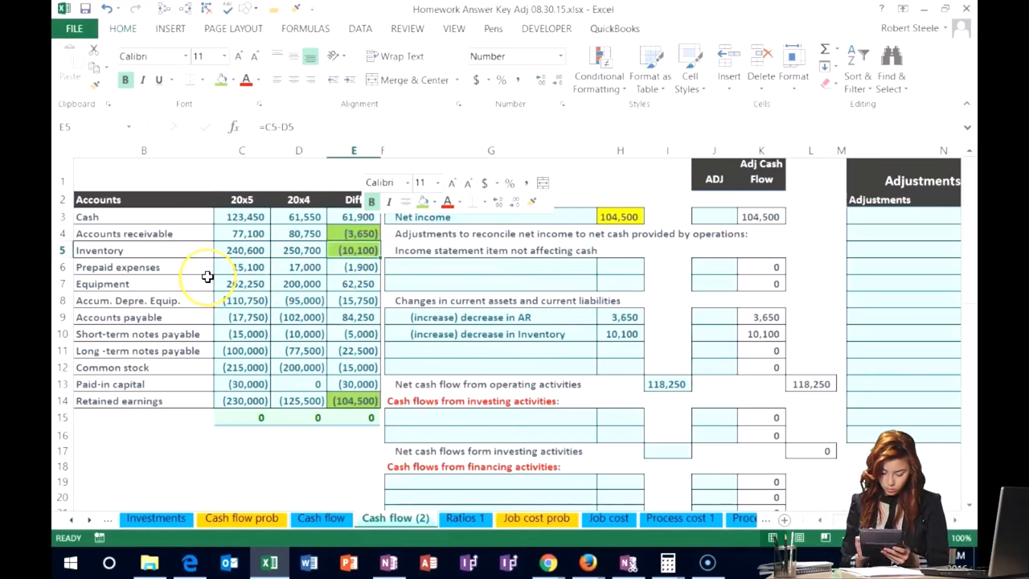
Step: Add '(increase) decrease in Prepaid exp' in G11 with =-E6 in H11, giving 1,900
click(485, 333)
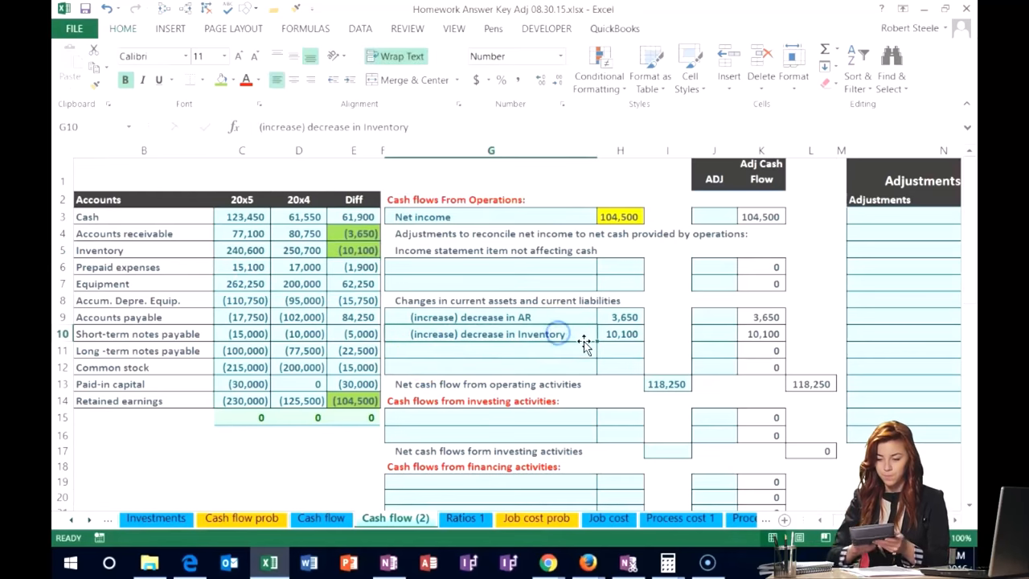
click(490, 350)
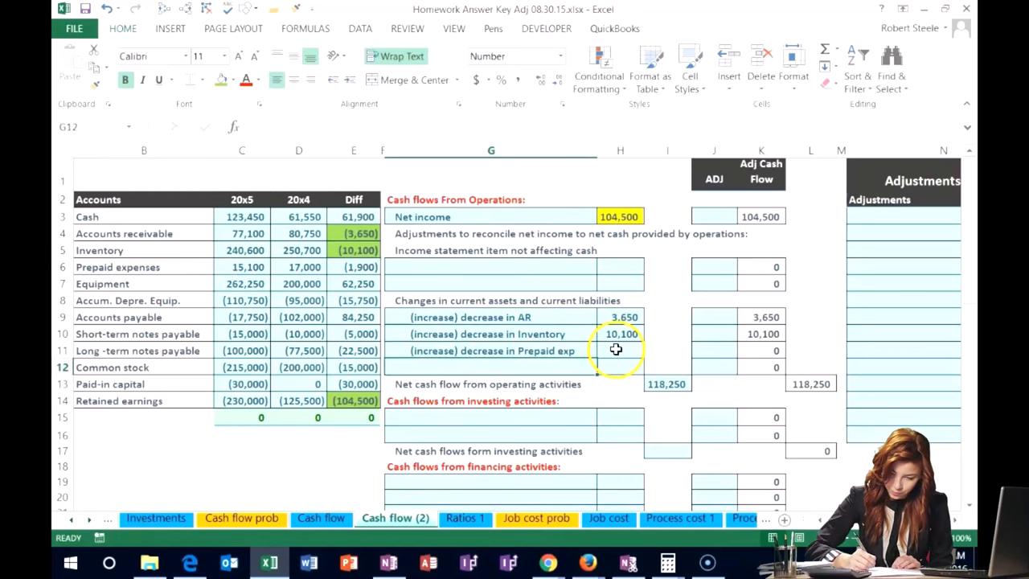
click(621, 350)
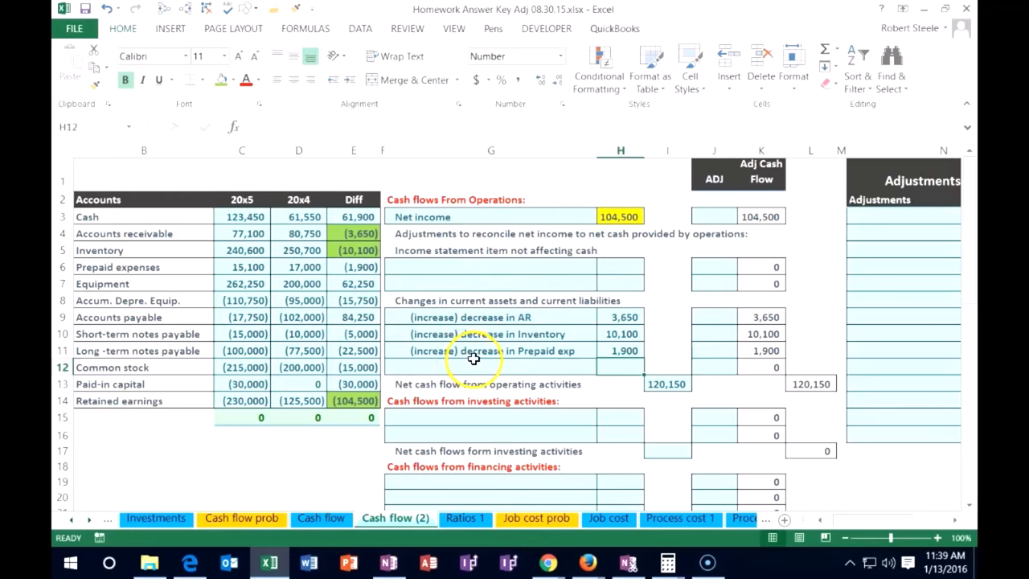
mouse_move(315, 283)
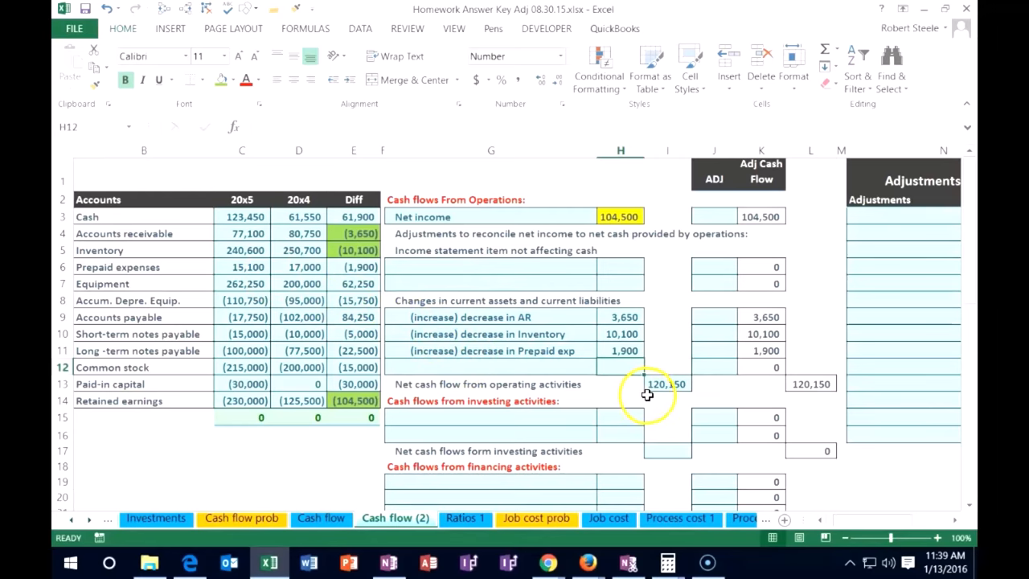
right_click(352, 260)
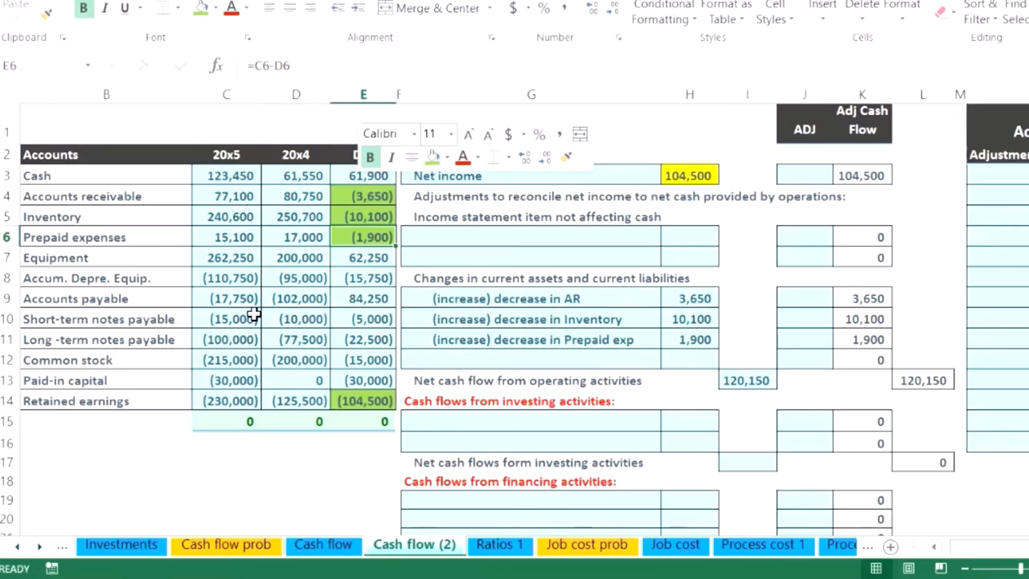
click(531, 257)
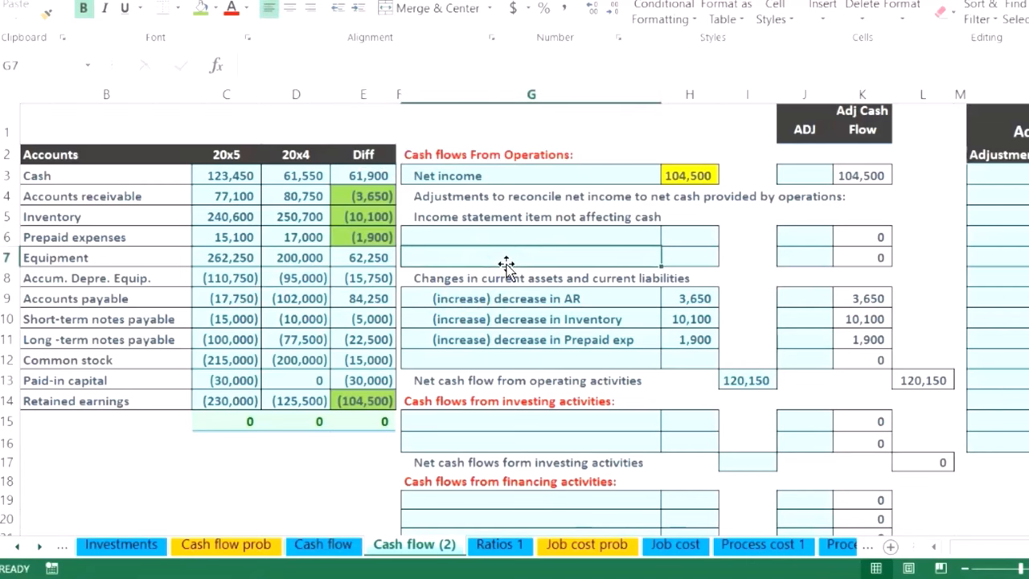